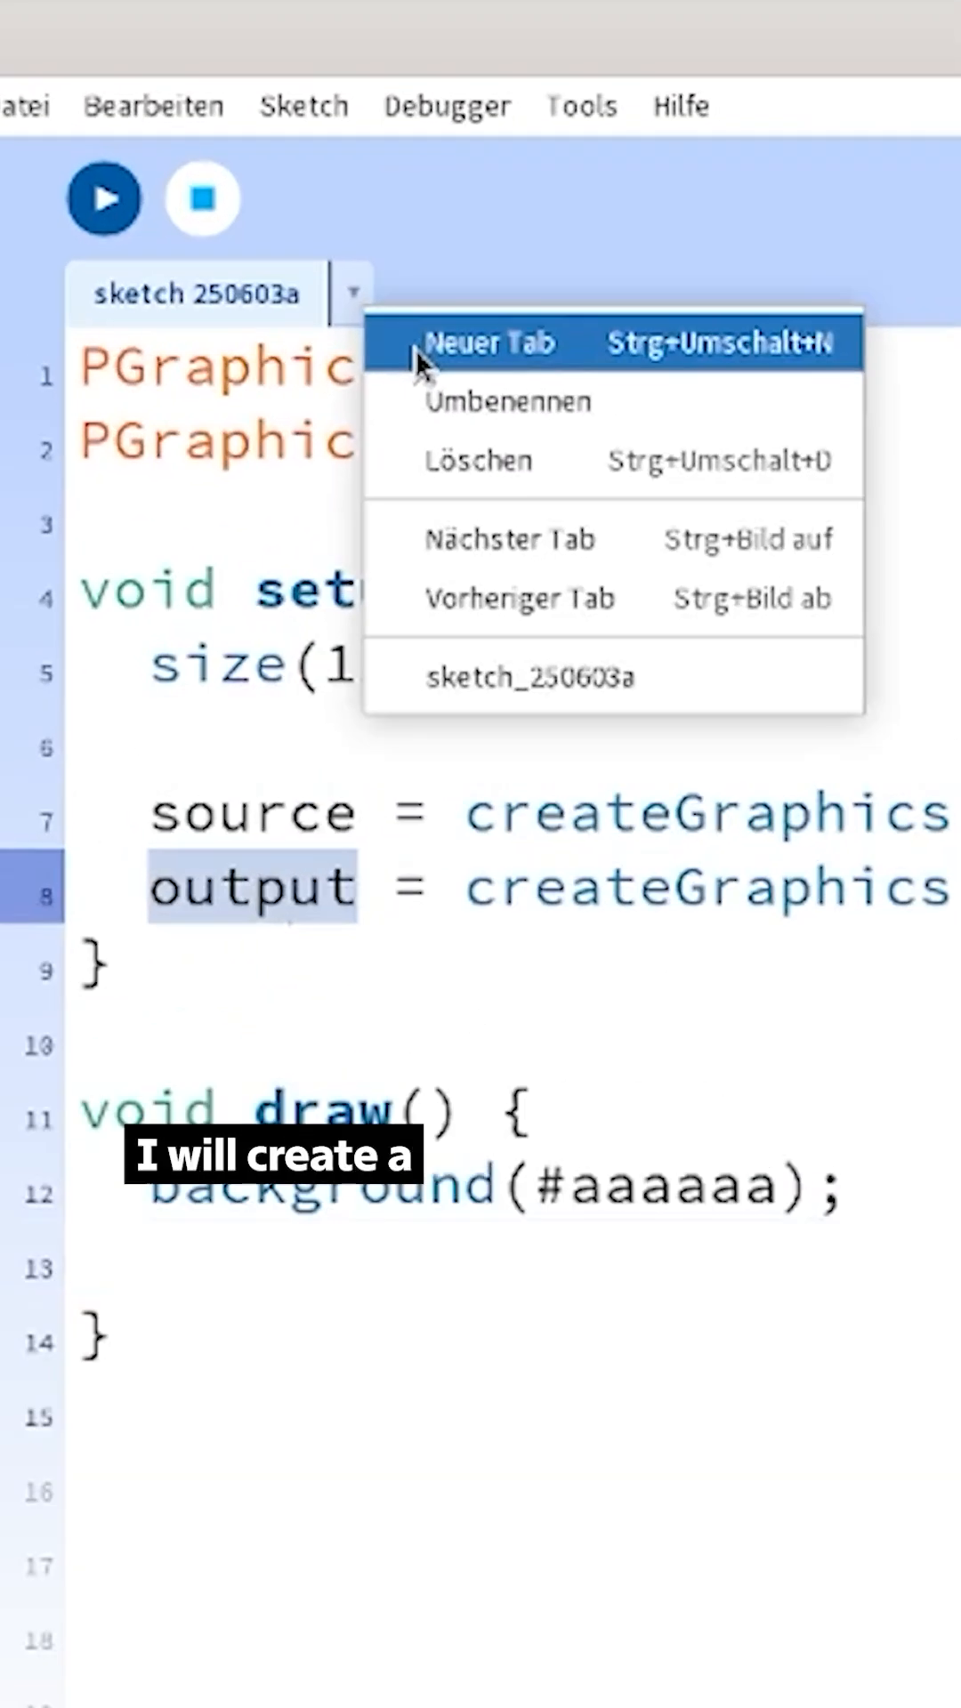
Step: Add a new 'drawSource' tab alongside an output tab, called from draw()
click(490, 344)
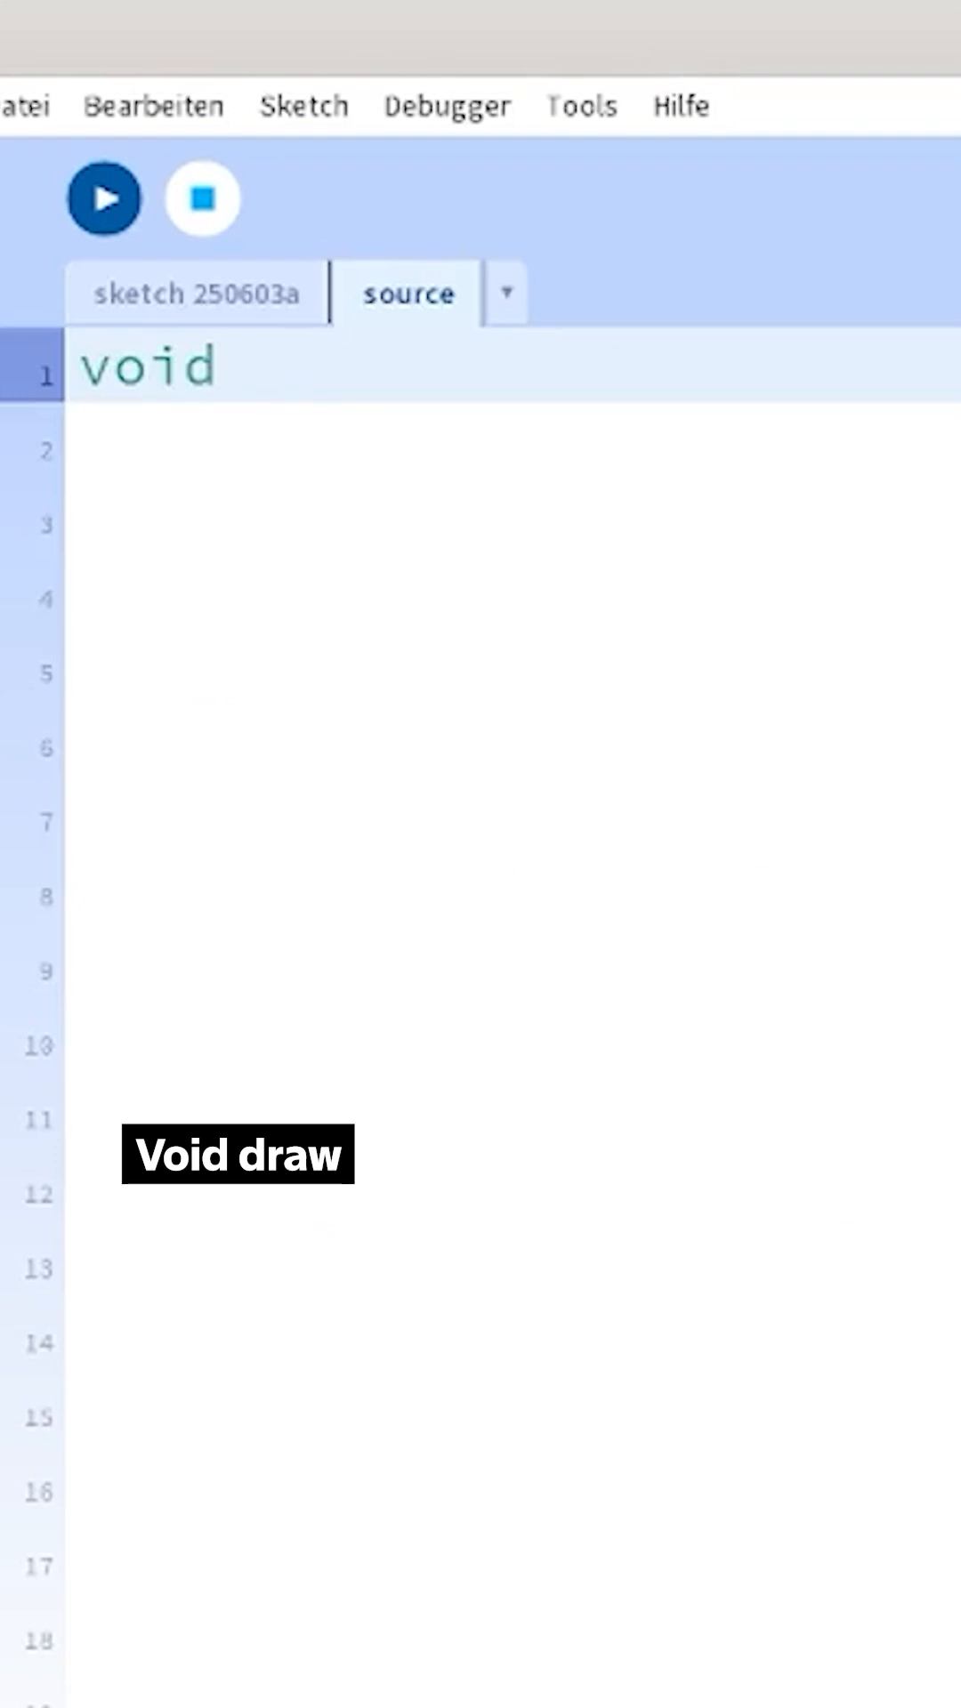
text(drawSource();)
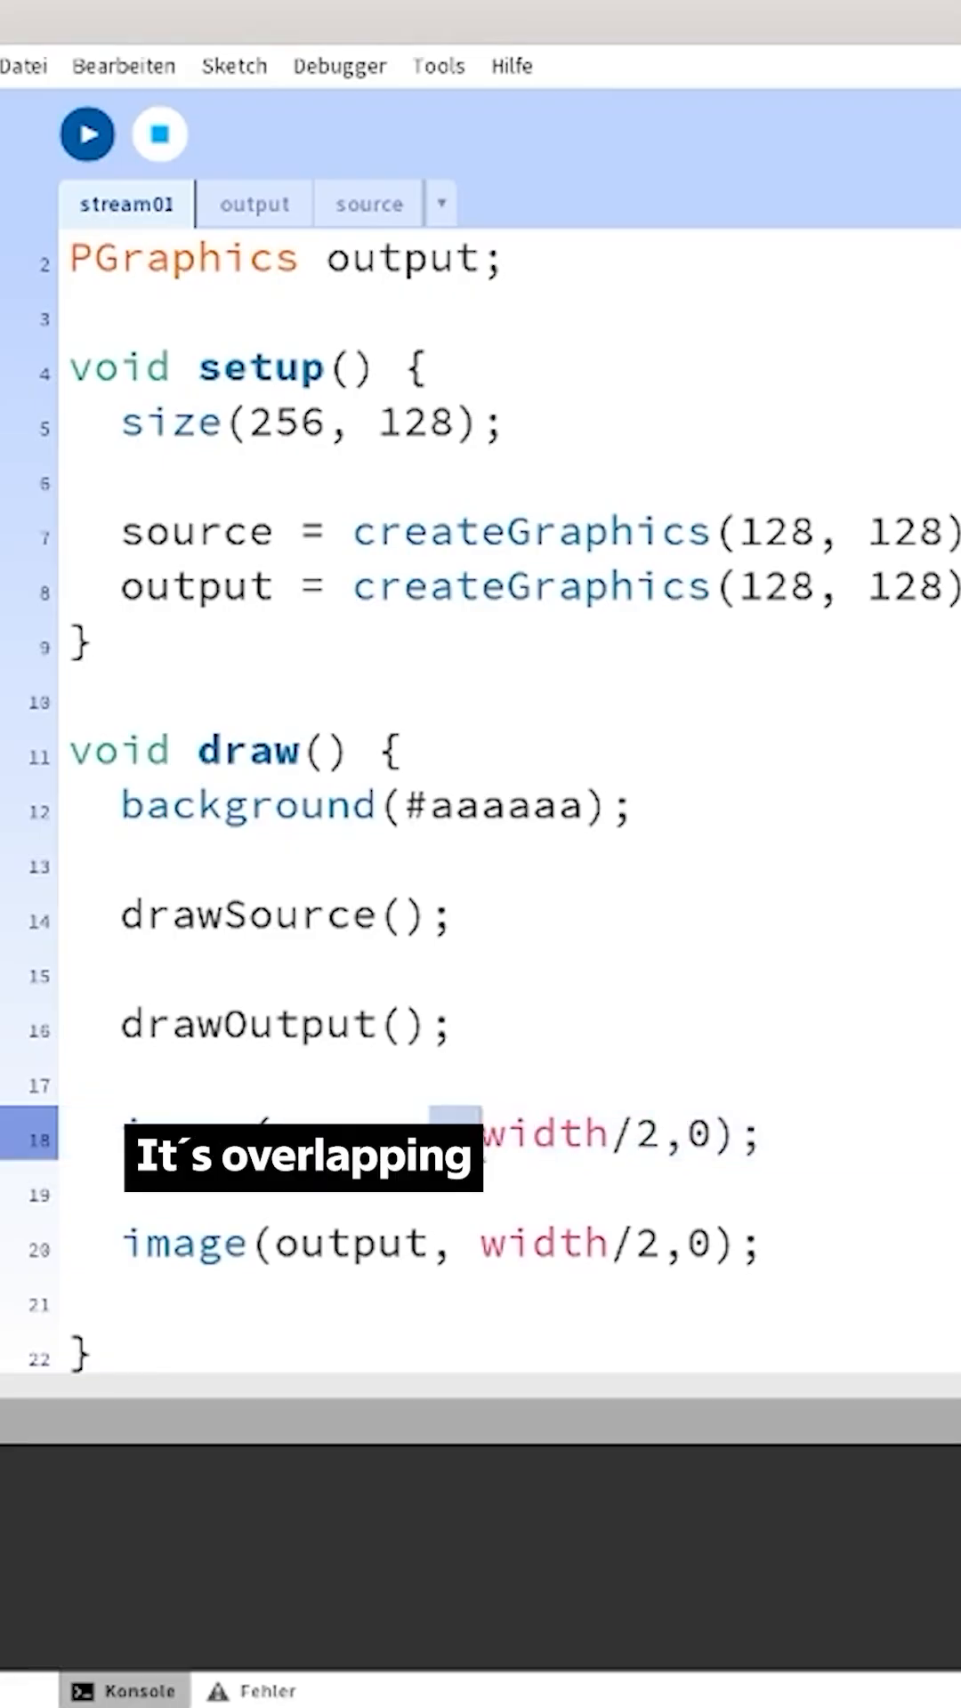
click(87, 134)
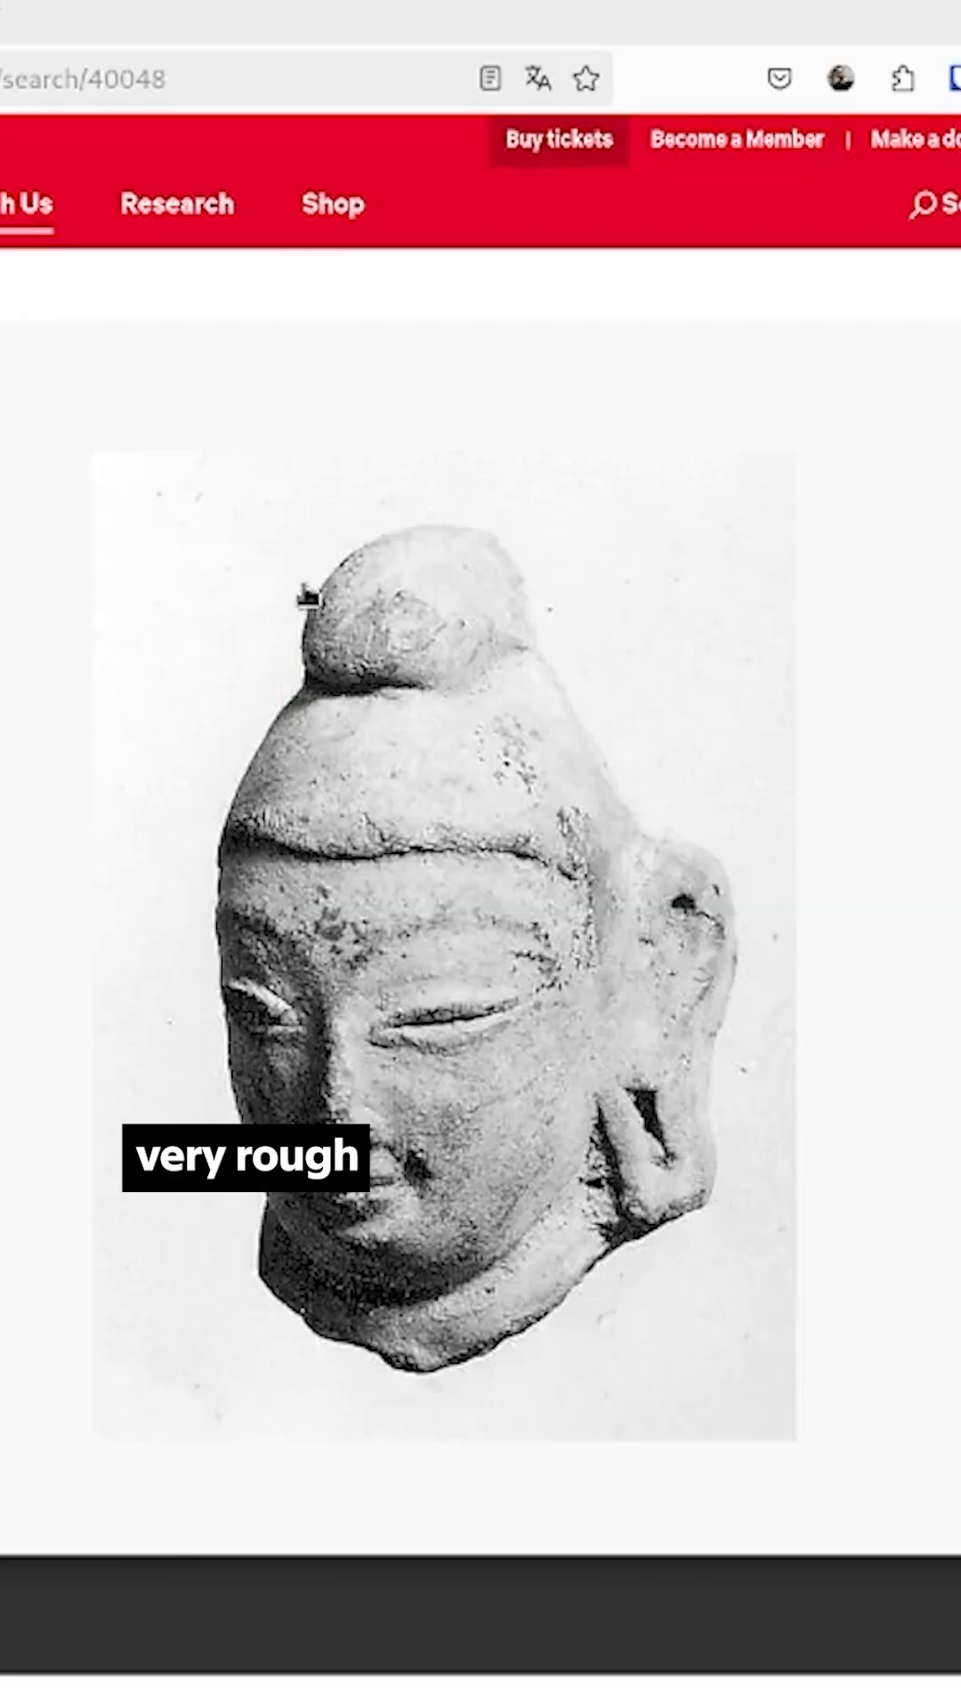
Step: Load three museum JPG images in setup and run the sketch to show them
scroll(down, 3)
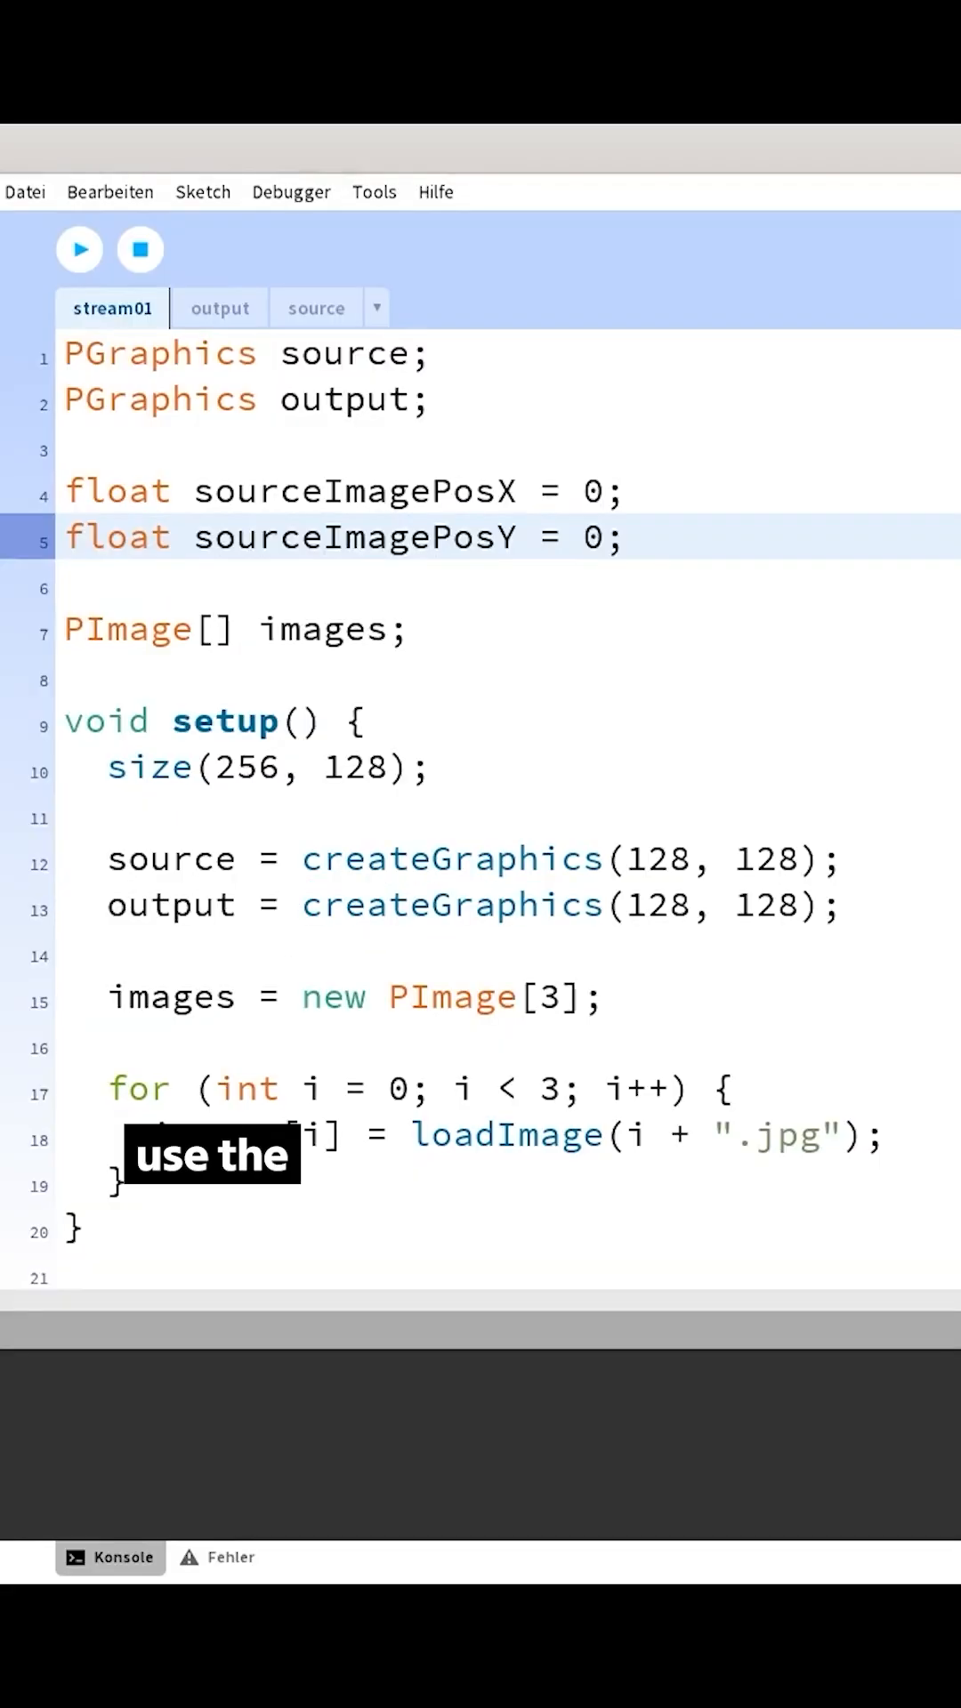
click(78, 249)
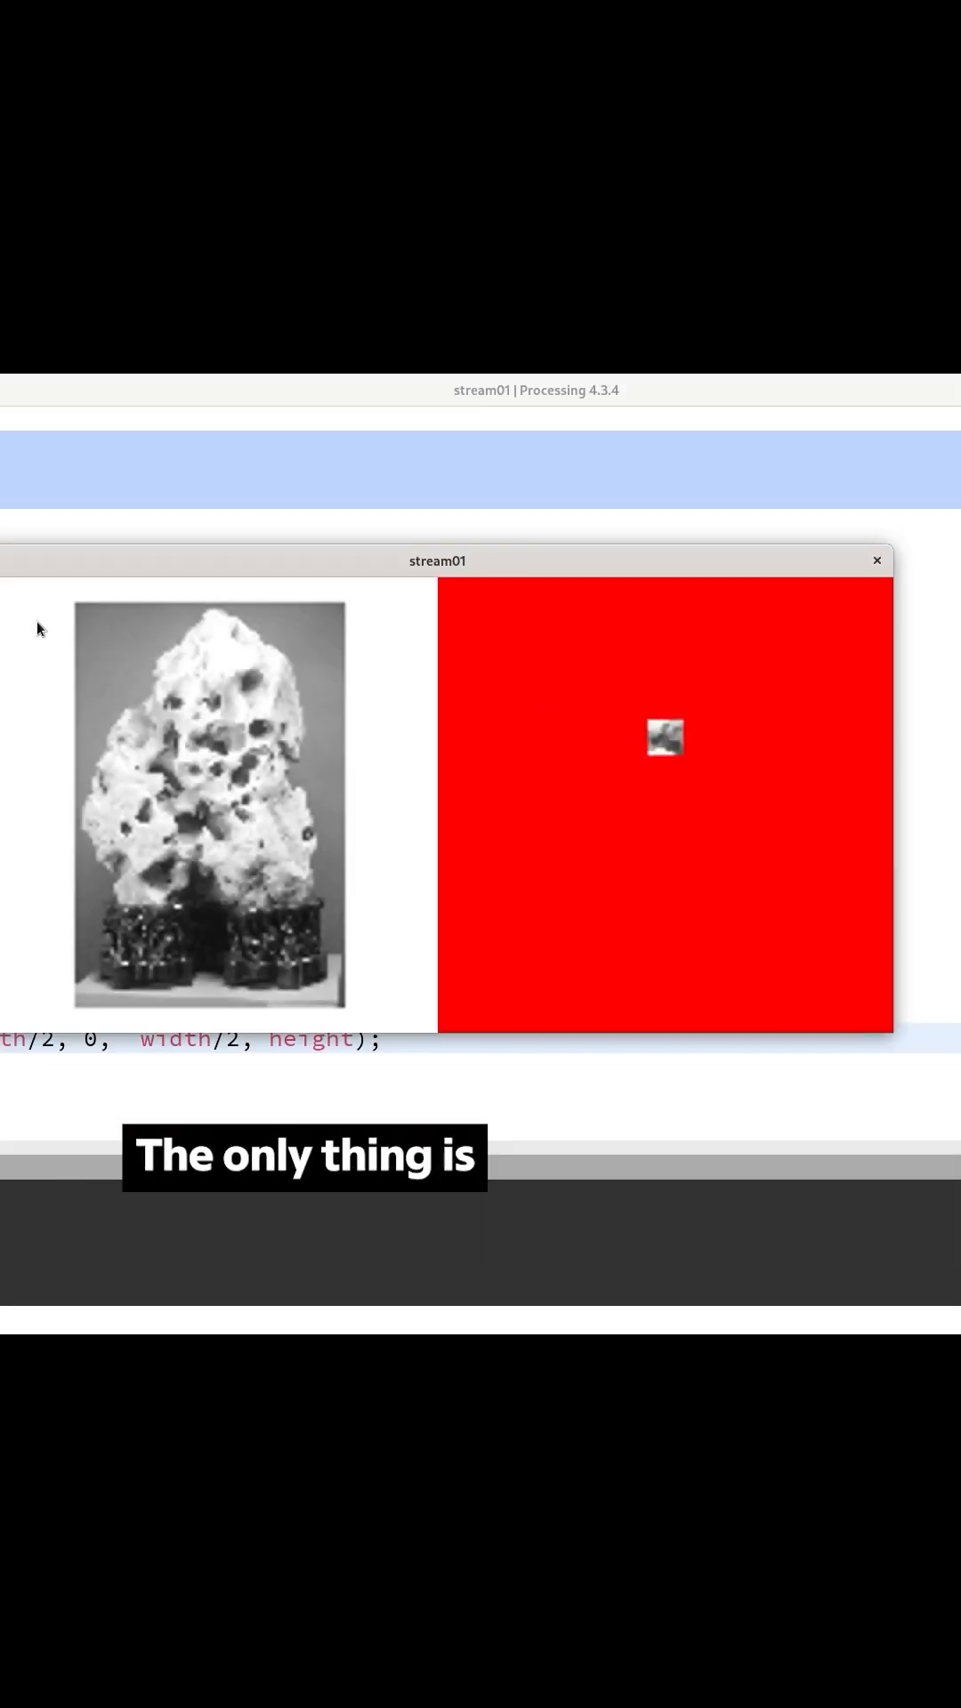